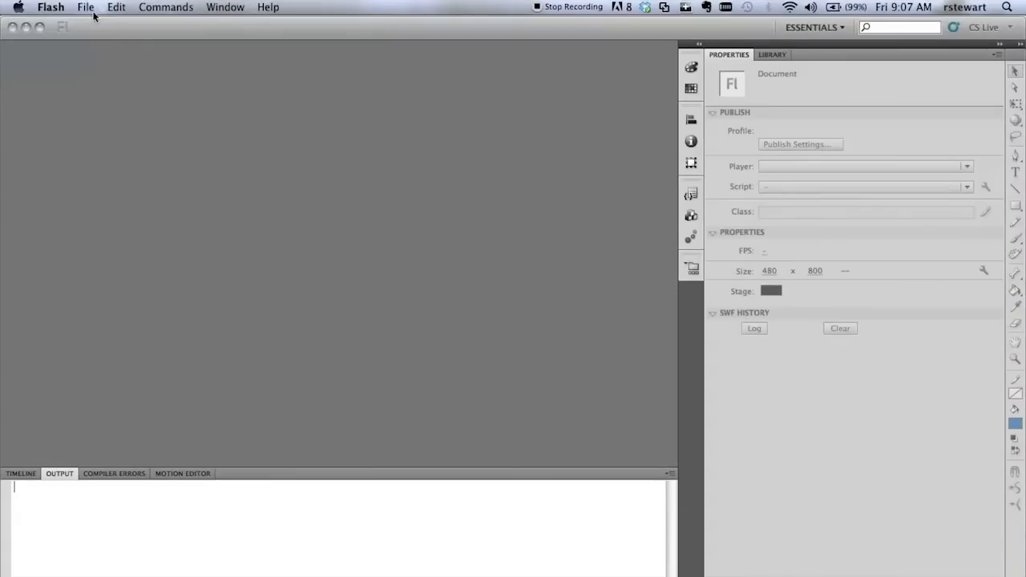
# - Start a new document from the File menu to reach the document type list
pyautogui.click(85, 7)
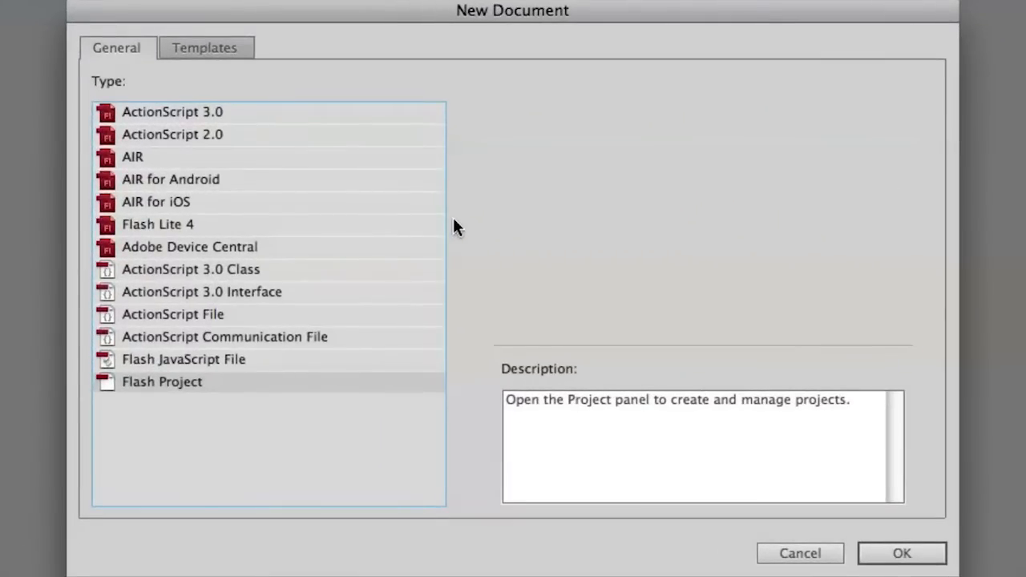
pyautogui.moveTo(232, 391)
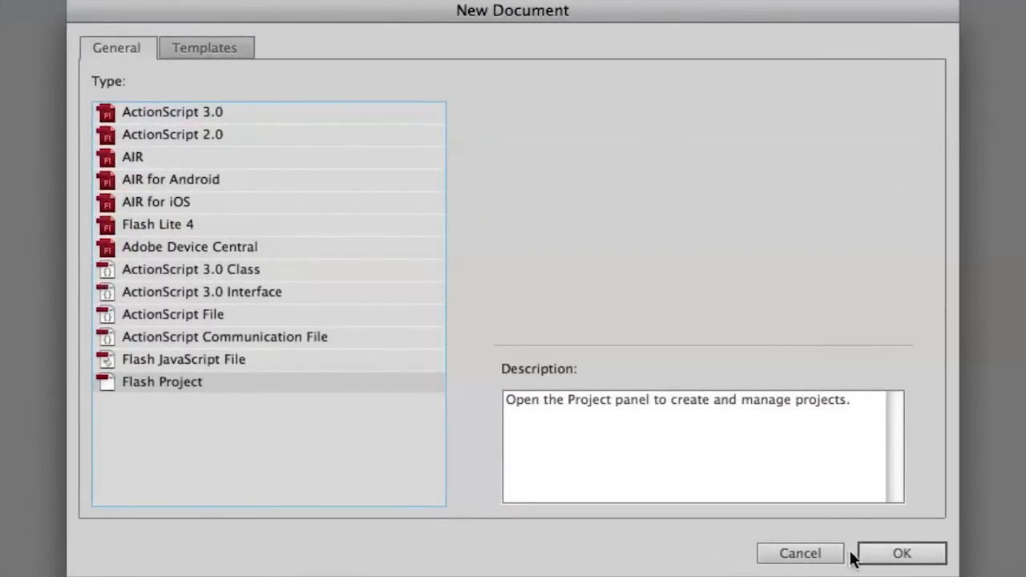
# - Confirm Flash Project, name it mobile_app, and browse for its root folder
pyautogui.click(901, 553)
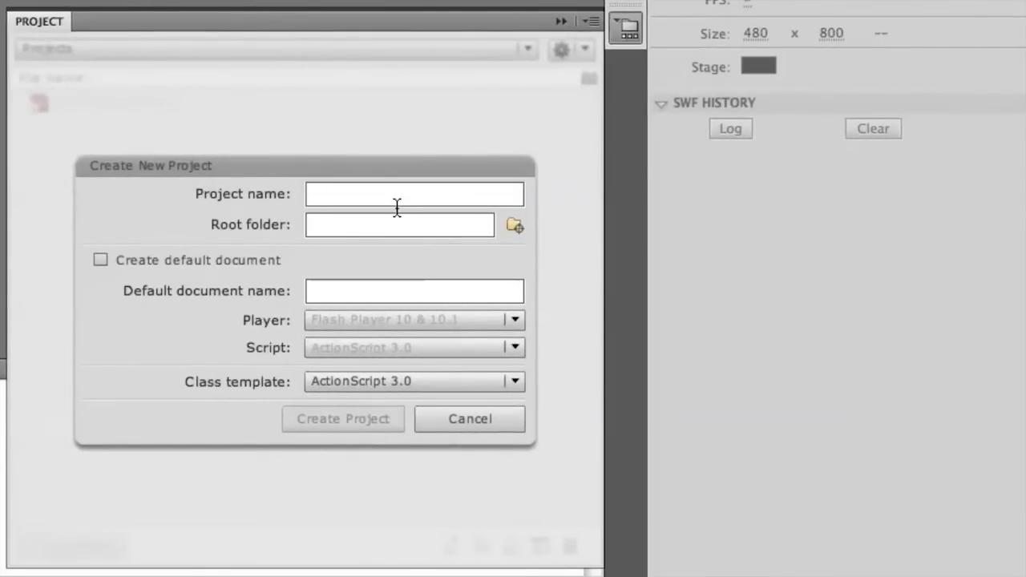
pyautogui.write('mb')
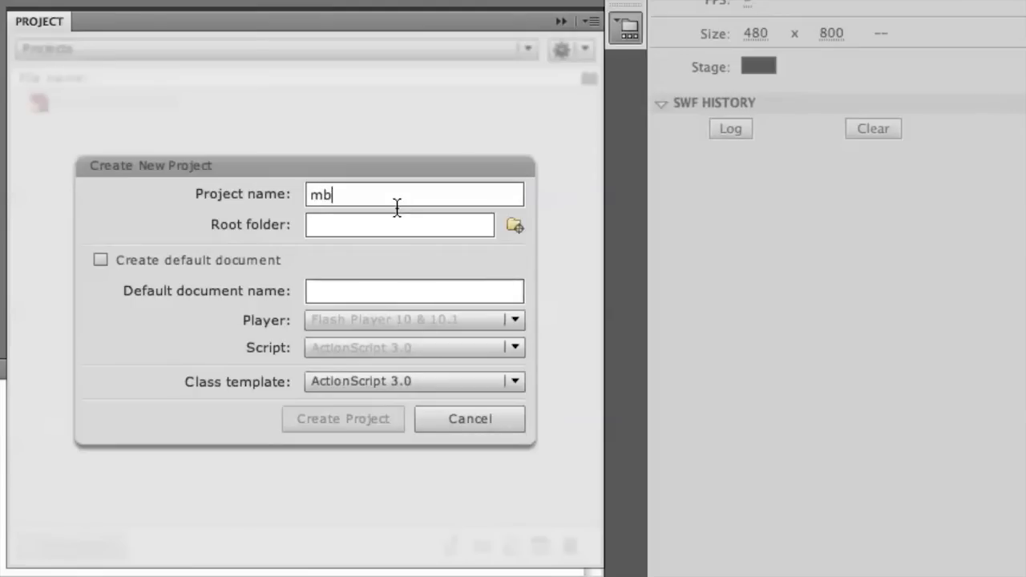
pyautogui.write('obile_app')
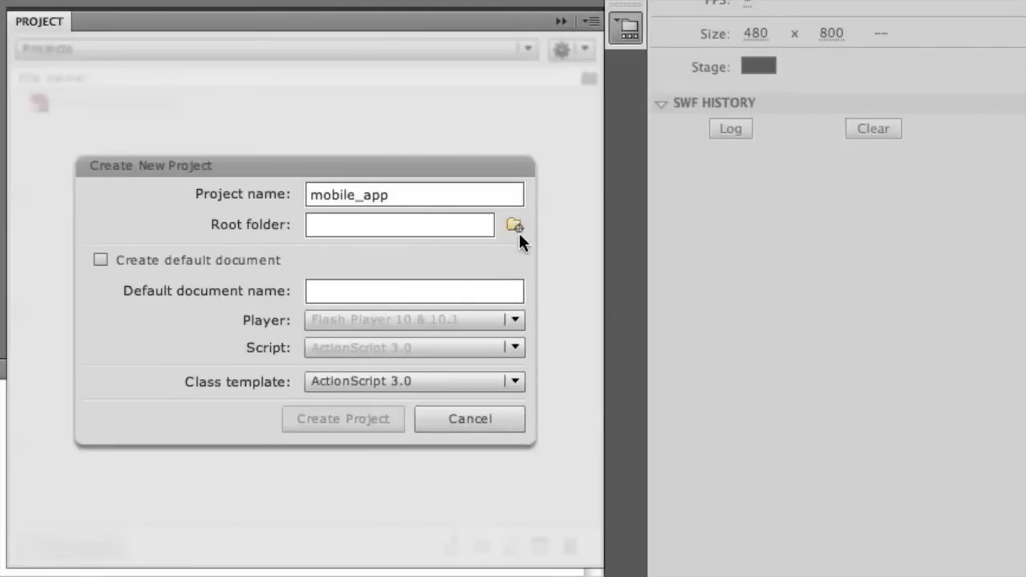
pyautogui.click(513, 225)
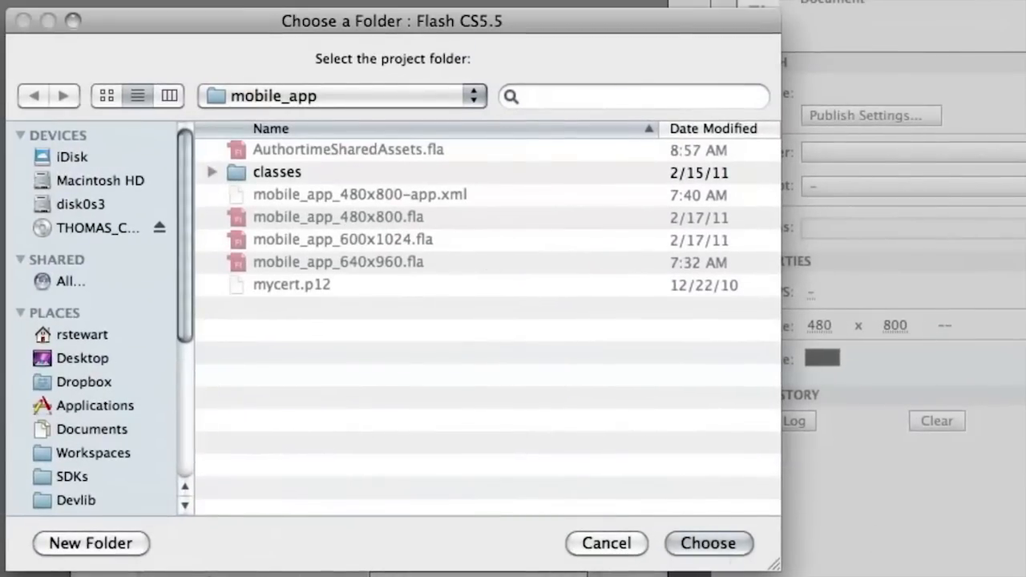
# - Choose the mobile_app folder as the project root
pyautogui.click(707, 542)
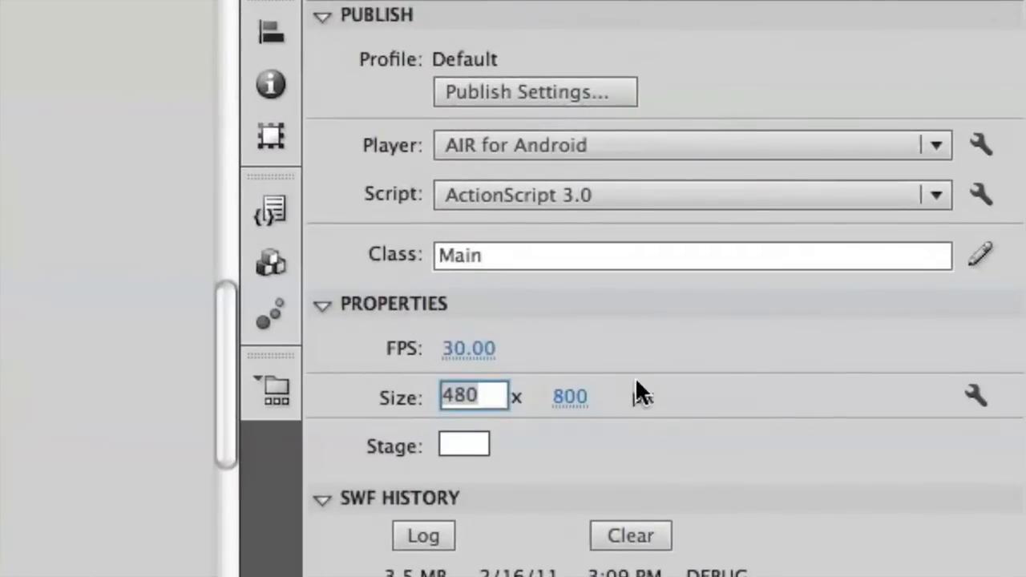
pyautogui.click(570, 396)
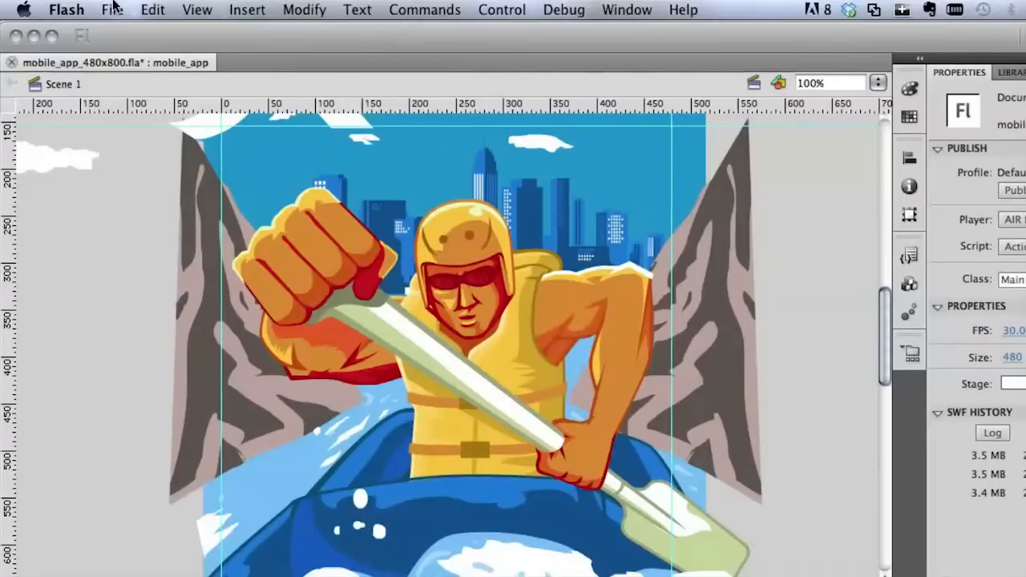
# - Open mobile_app_640x960.fla from the File menu
pyautogui.click(111, 10)
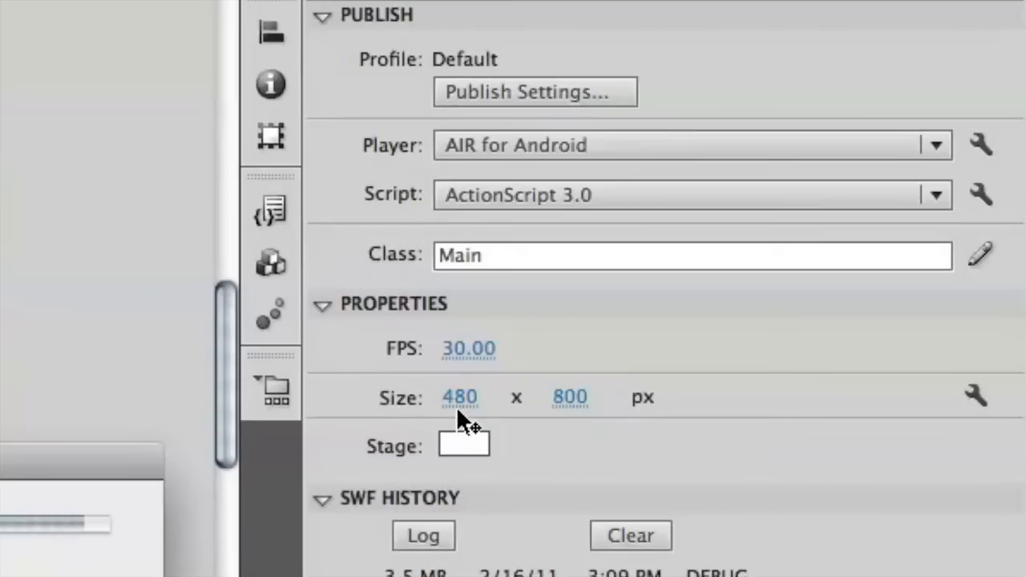
pyautogui.moveTo(465, 413)
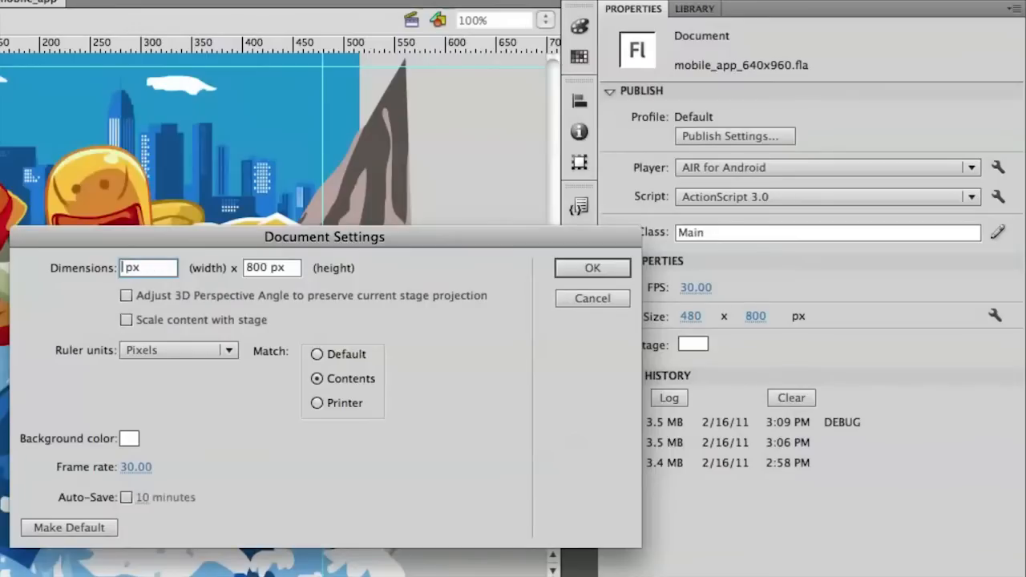
# - Set the stage to 640 x 960 px with content scaled to the stage
pyautogui.write('640')
pyautogui.click(272, 268)
pyautogui.write('960')
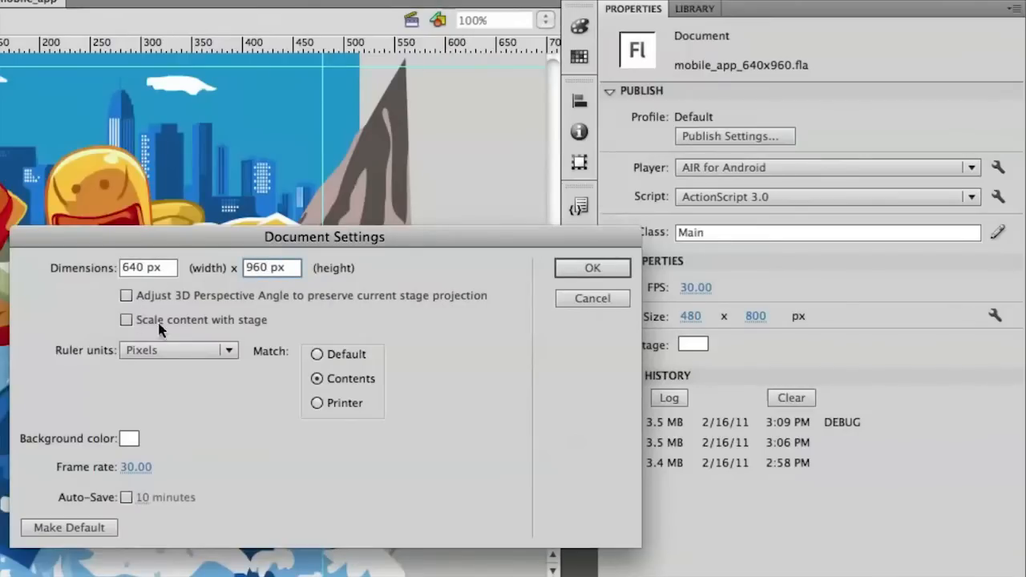
pyautogui.click(126, 319)
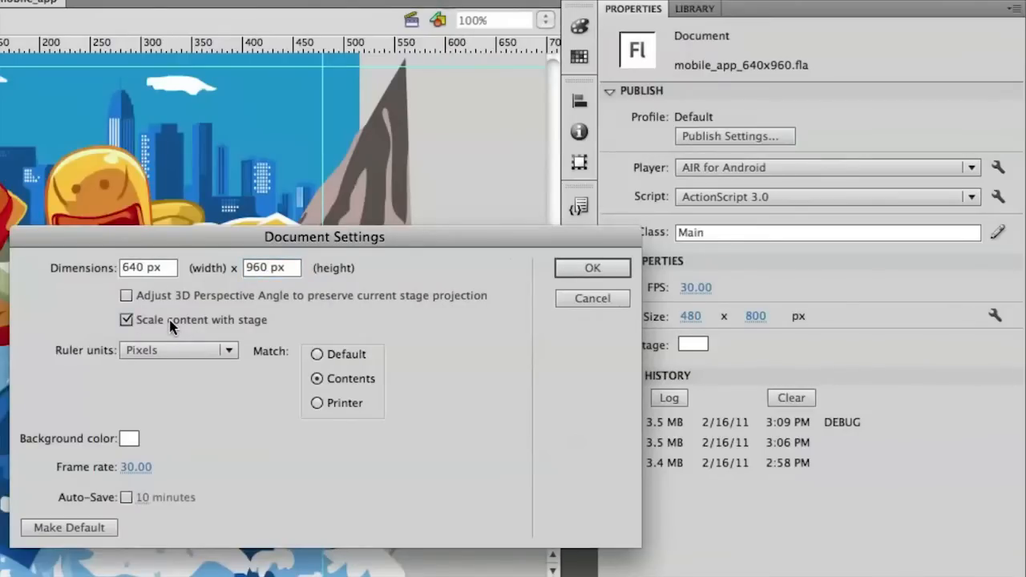
pyautogui.click(592, 268)
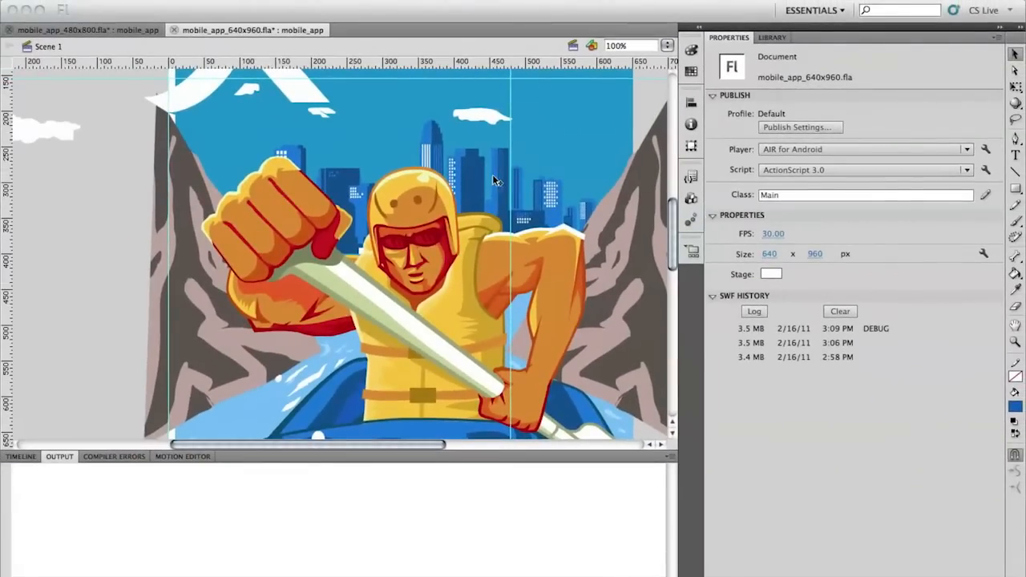
# - Scroll down to view the lower part of the resized 640x960 stage
pyautogui.scroll(-3)
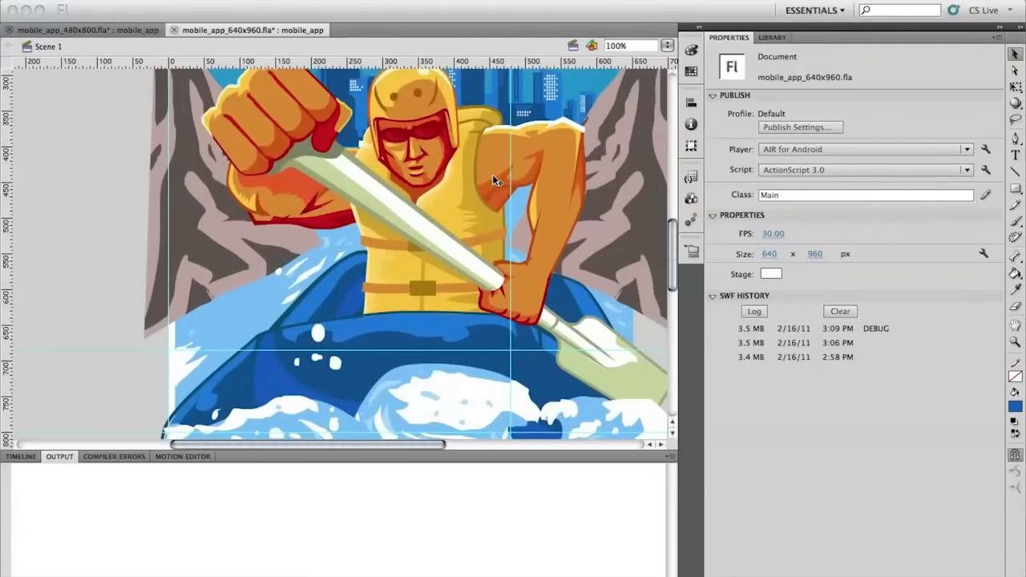
pyautogui.moveTo(230, 119)
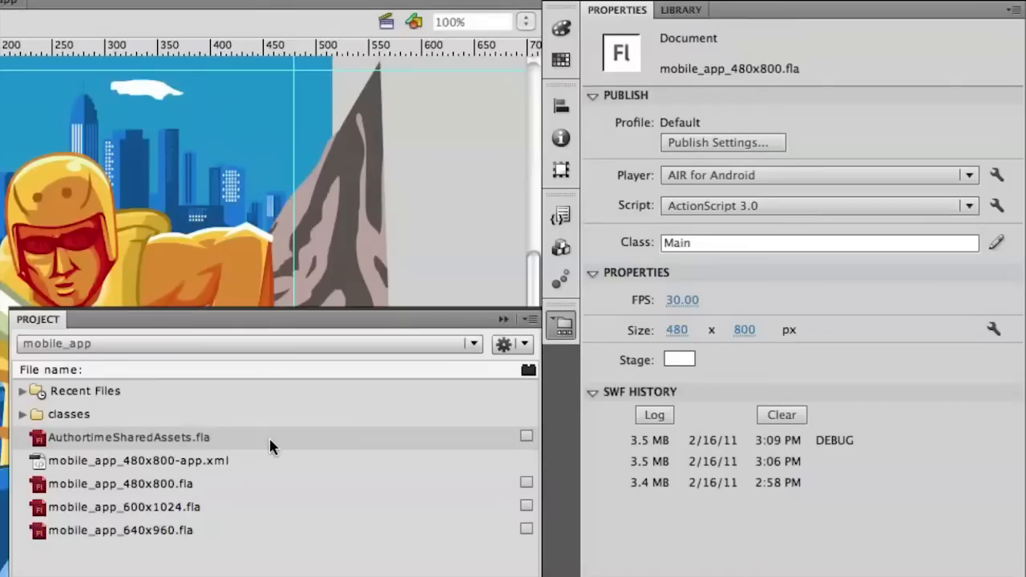
# - In the 480x800 library, enable Share symbol across files for btns_audioCamera
pyautogui.click(680, 10)
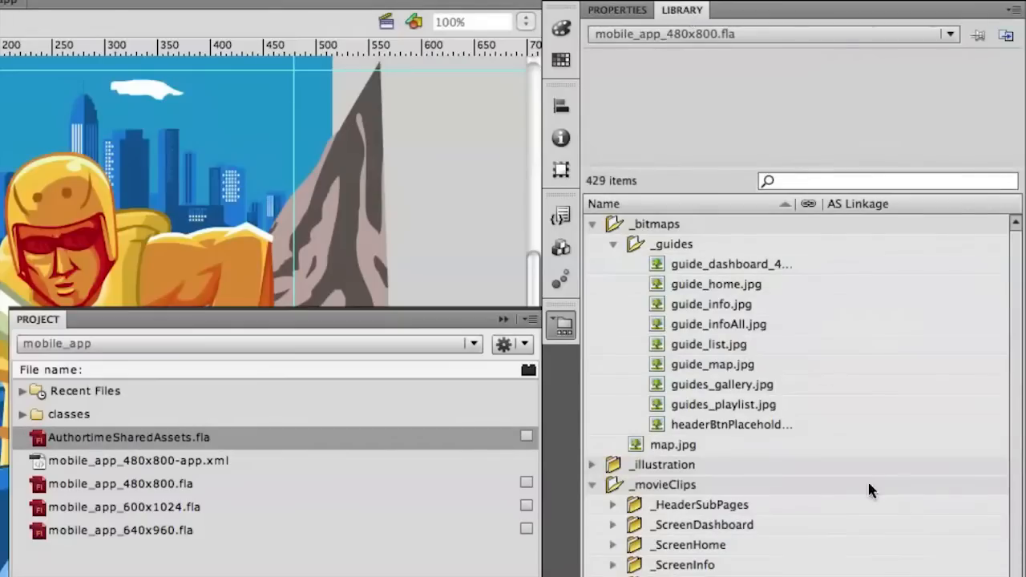
pyautogui.scroll(-3)
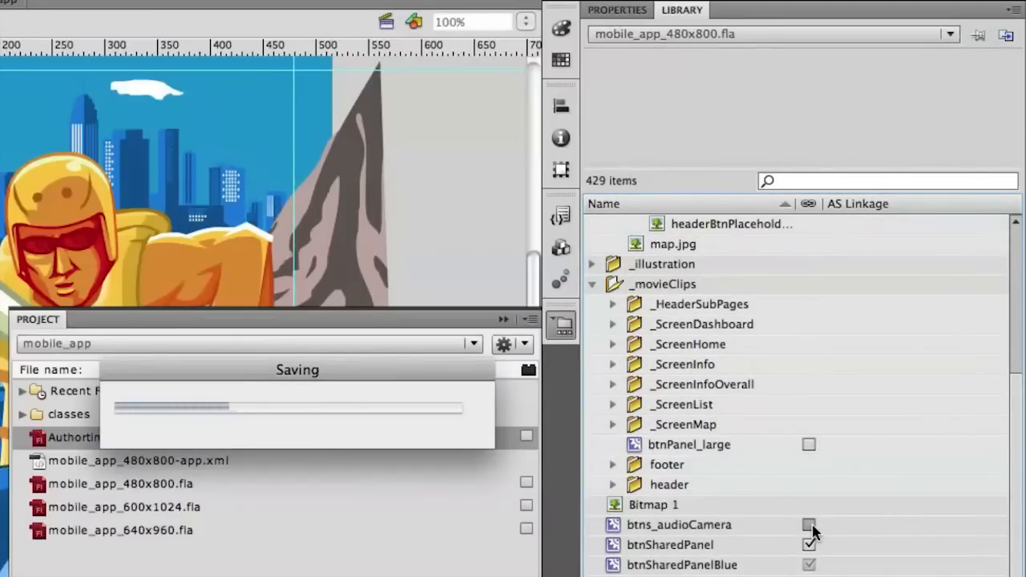
pyautogui.click(809, 524)
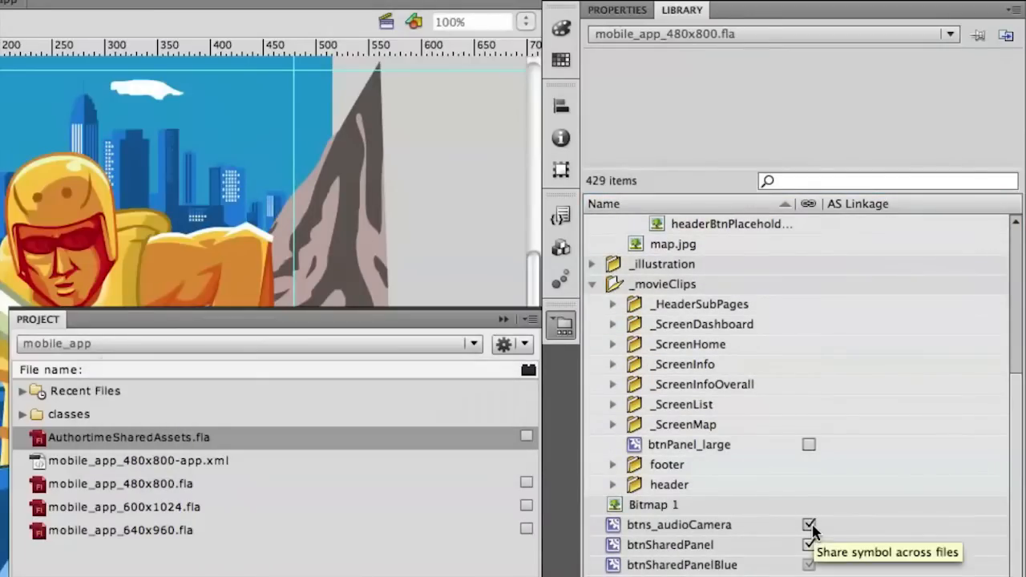